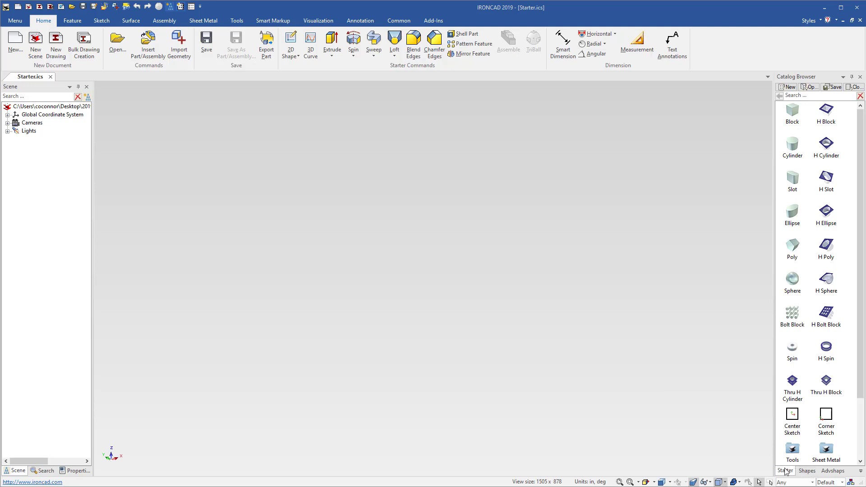
{"action": "mouse_move", "coordinate": [799, 130]}
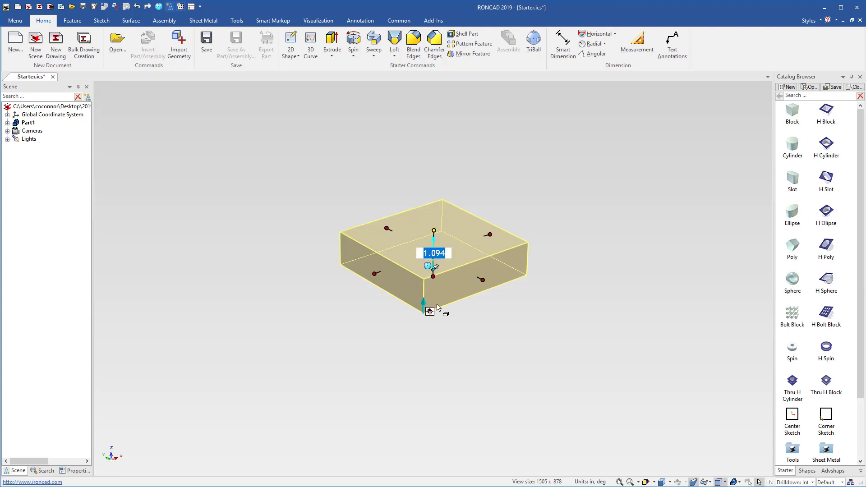
Step: Enter 4.000 as the square block's size dimension
{"action": "type", "text": "4.000"}
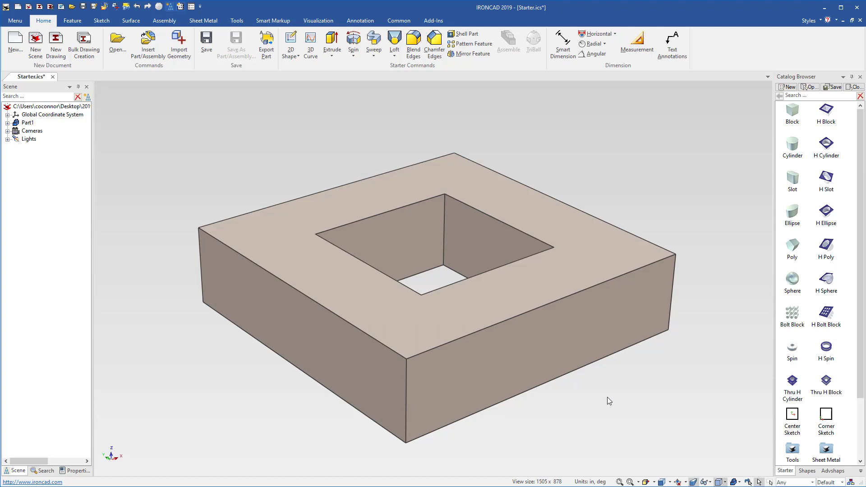
{"action": "mouse_move", "coordinate": [802, 168]}
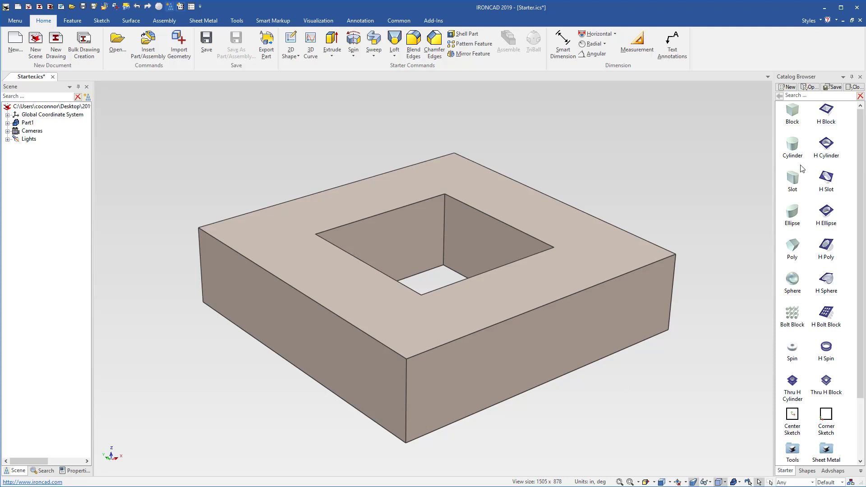
{"action": "mouse_move", "coordinate": [588, 375]}
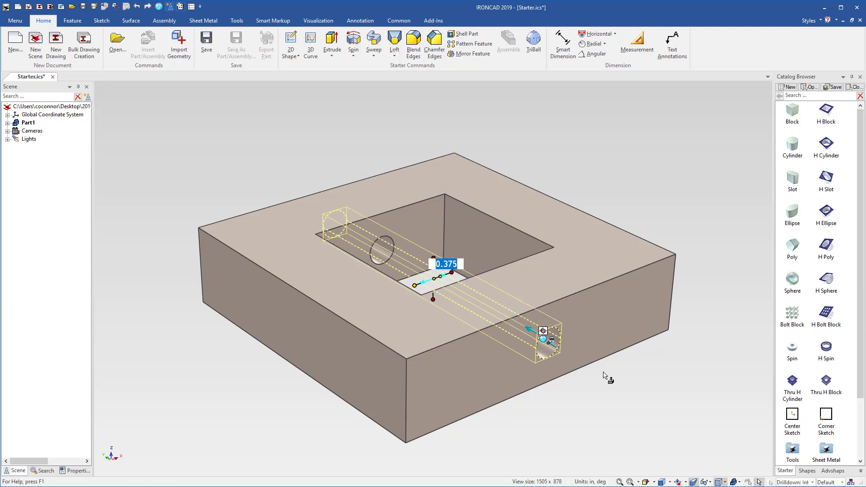
Step: Confirm the Thru H Cylinder hole's diameter on the block's side face
{"action": "left_click", "coordinate": [294, 328]}
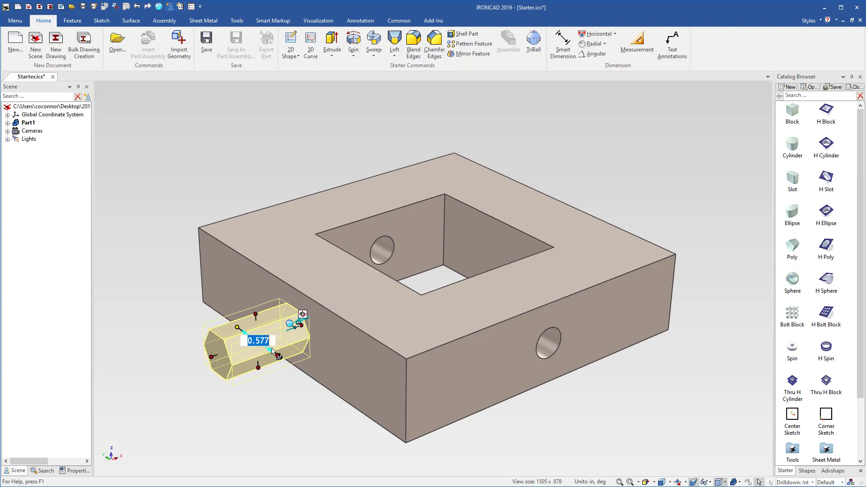
{"action": "mouse_move", "coordinate": [286, 396]}
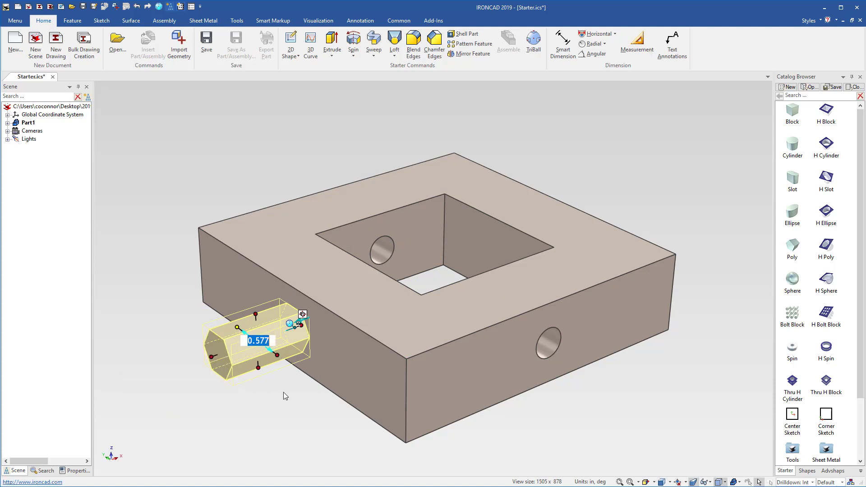
Step: Confirm the hexagonal Poly boss's size on the block's left side face
{"action": "left_click", "coordinate": [605, 366]}
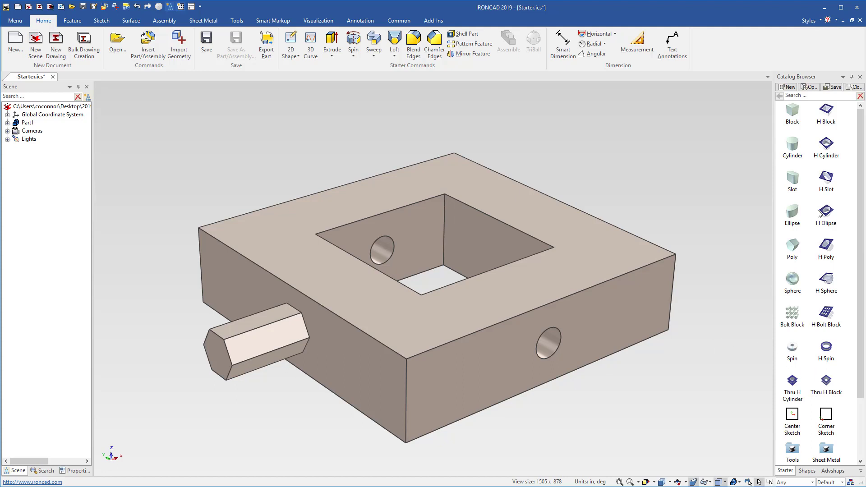
{"action": "mouse_move", "coordinate": [808, 410]}
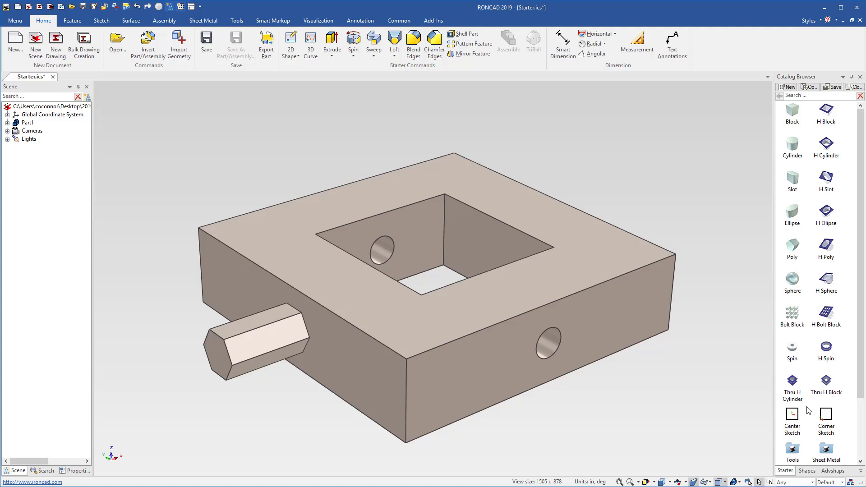